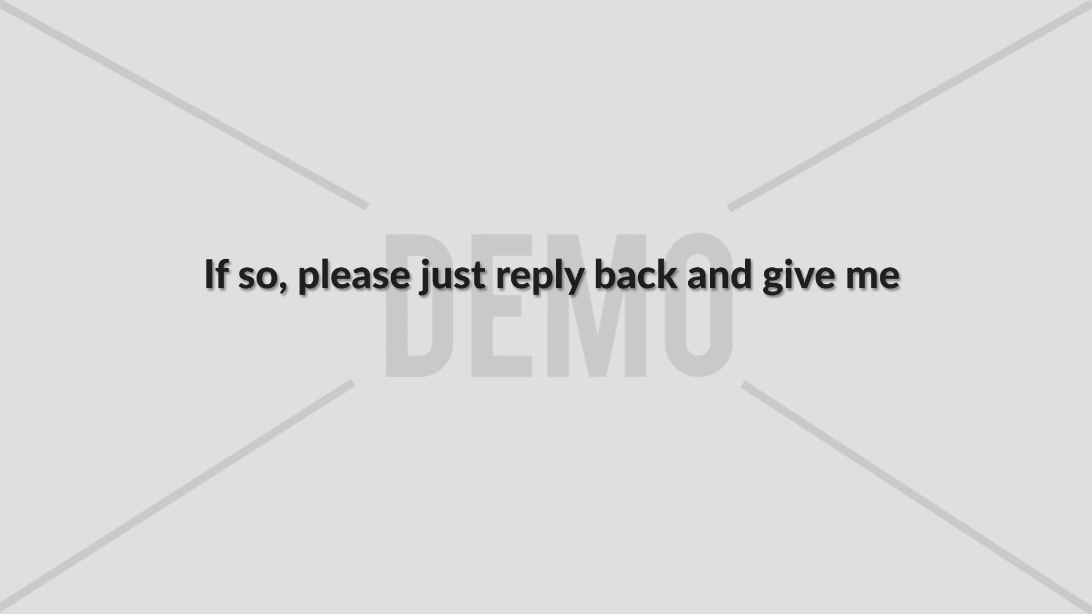
{"action": "type", "text": "the best number to call you back on!"}
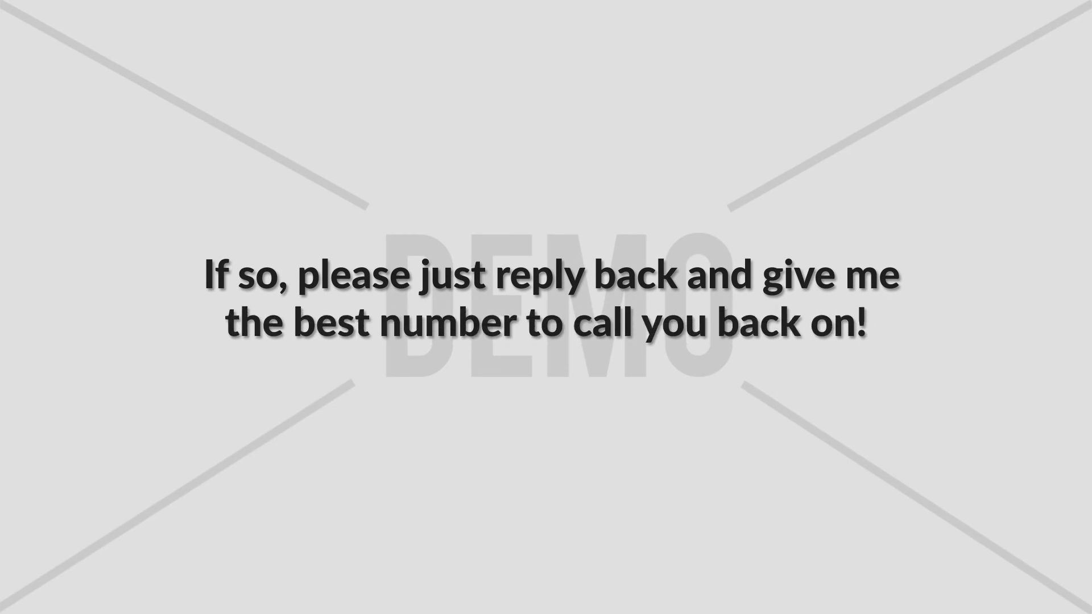